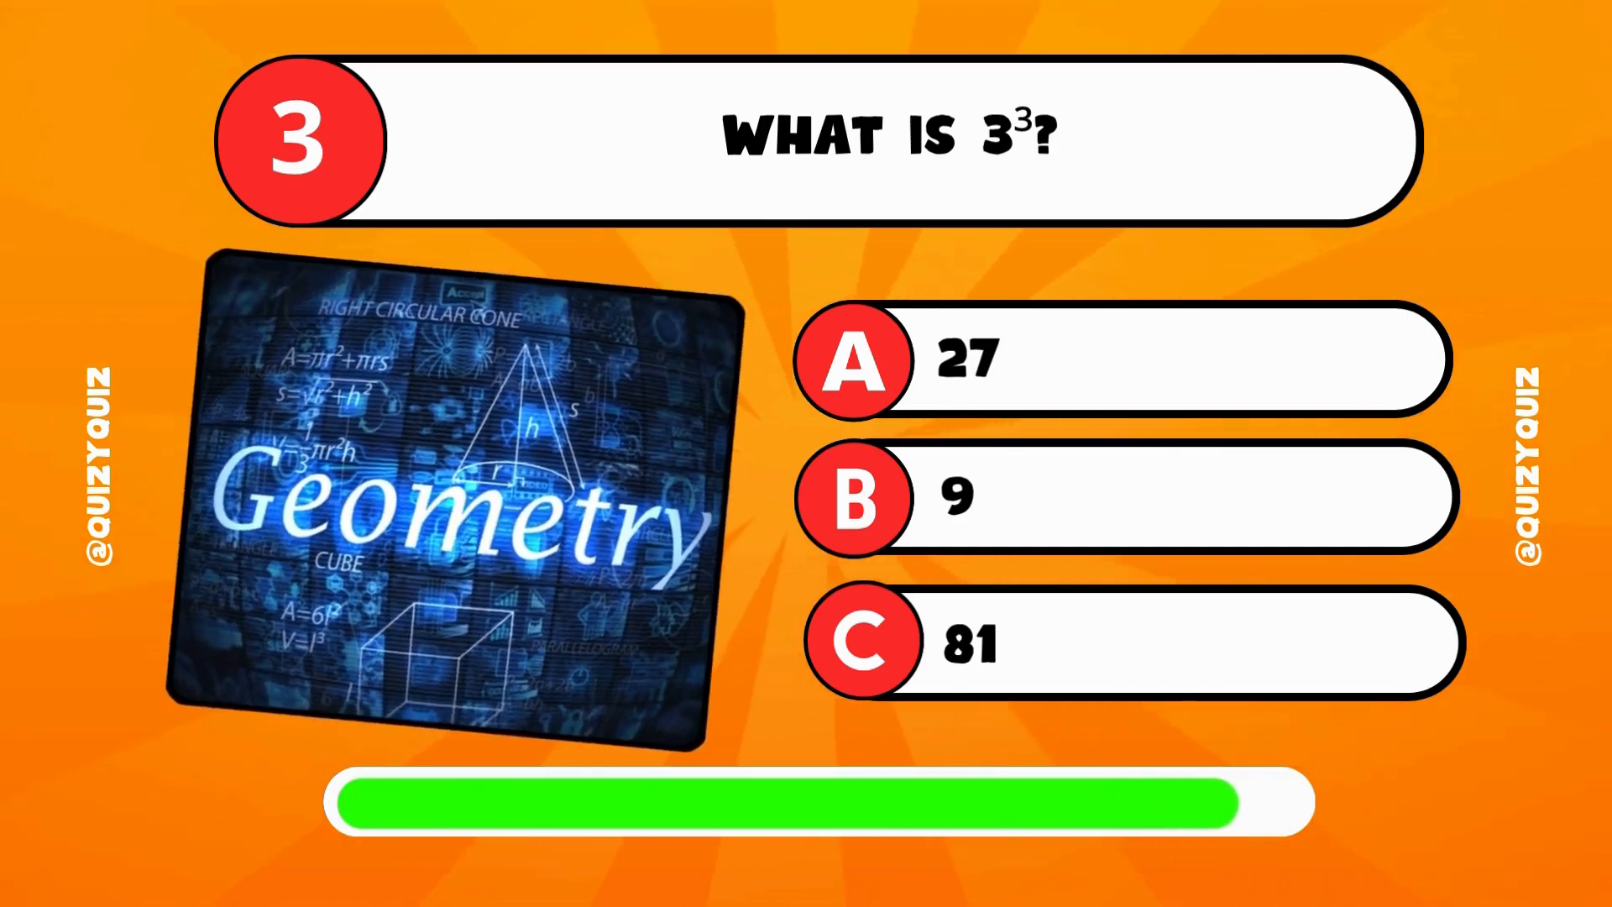
pyautogui.click(1121, 360)
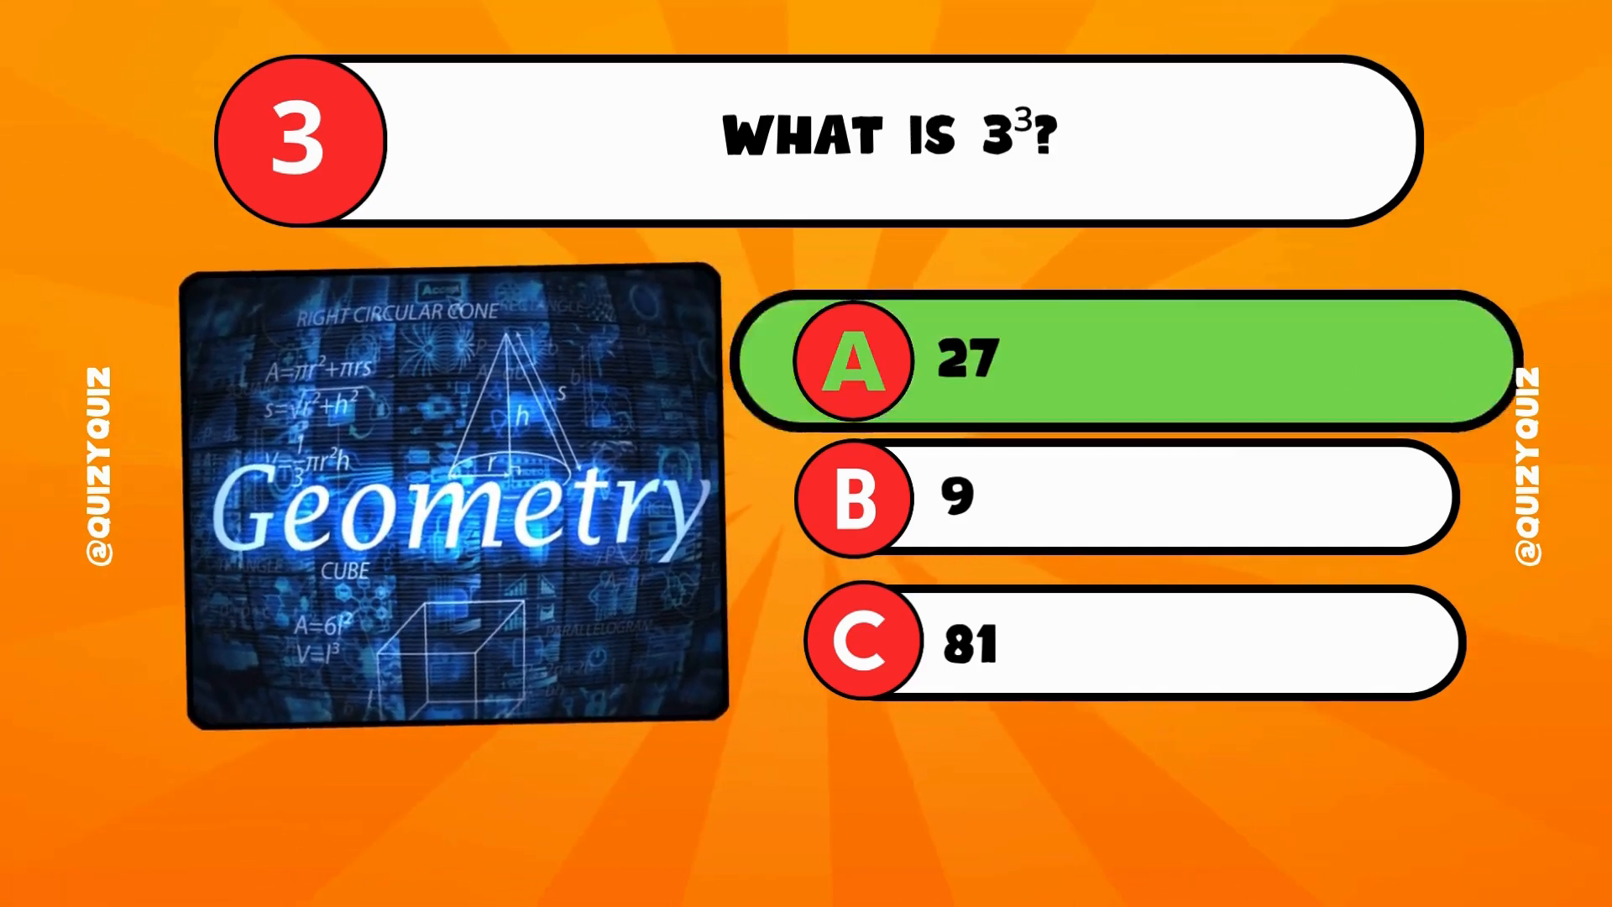